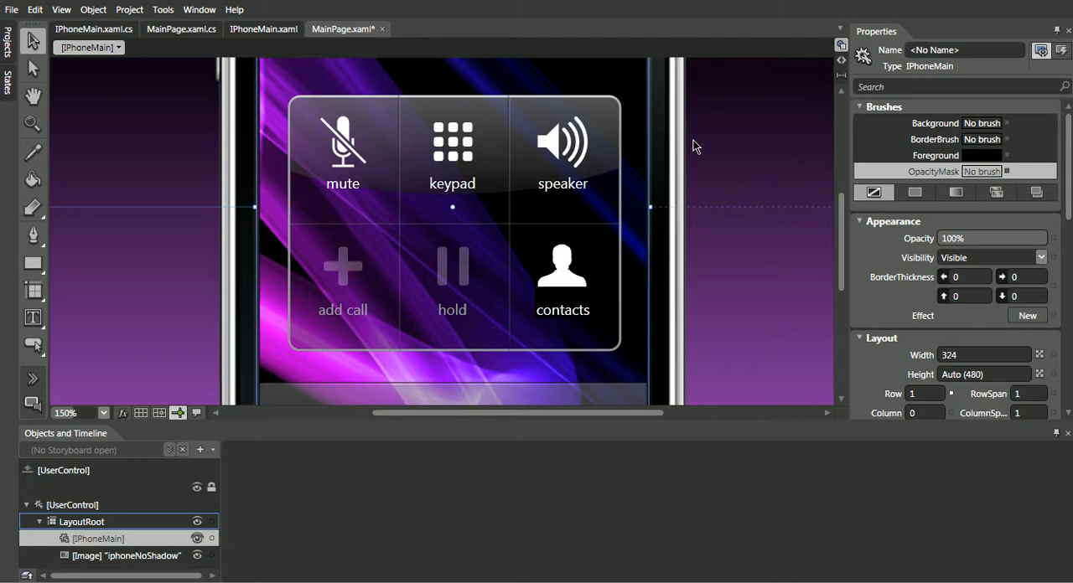
mouse_move(623, 215)
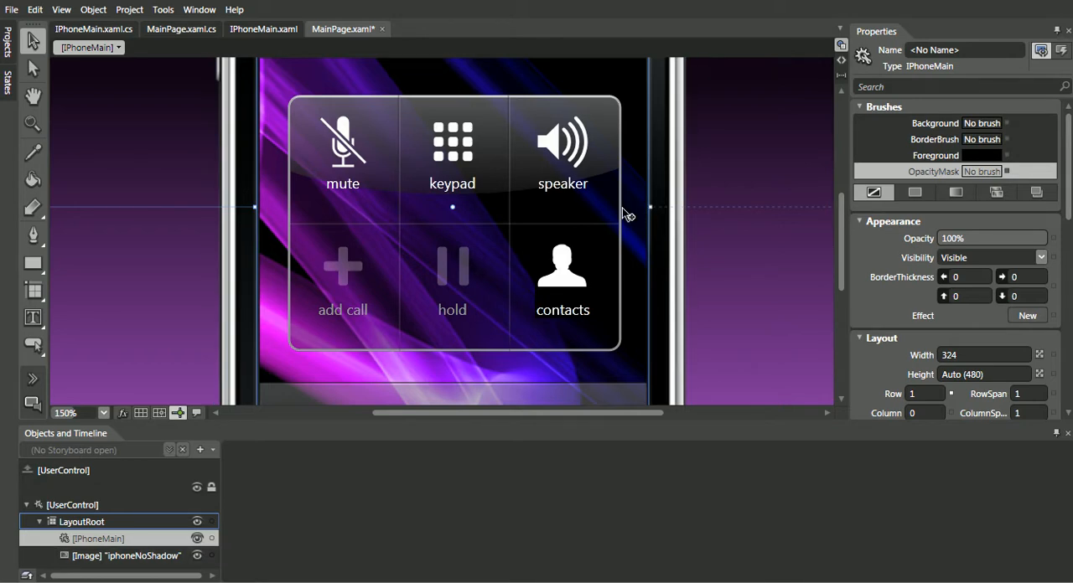
mouse_move(630, 207)
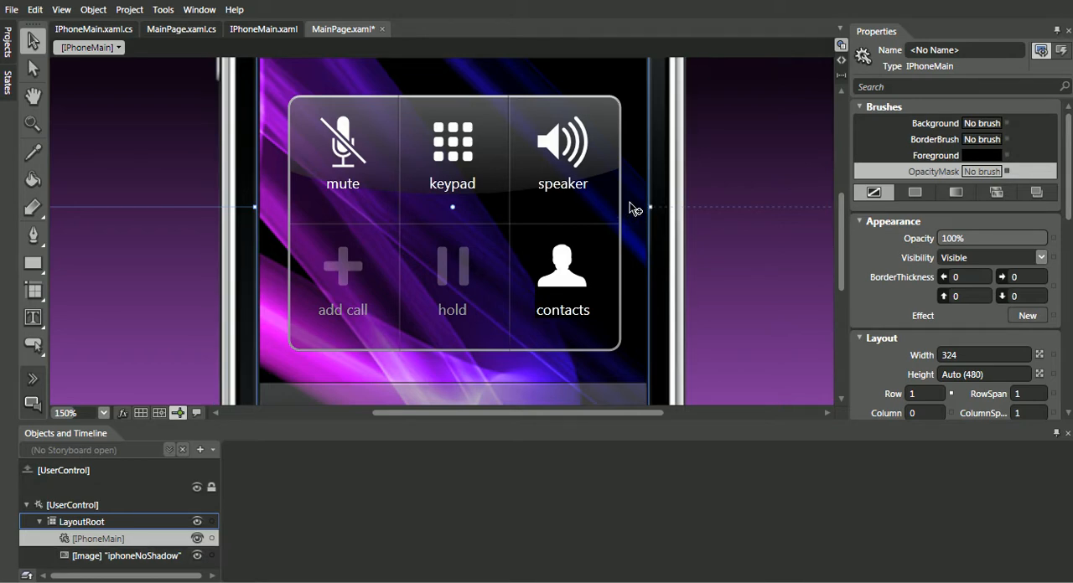
mouse_move(588, 219)
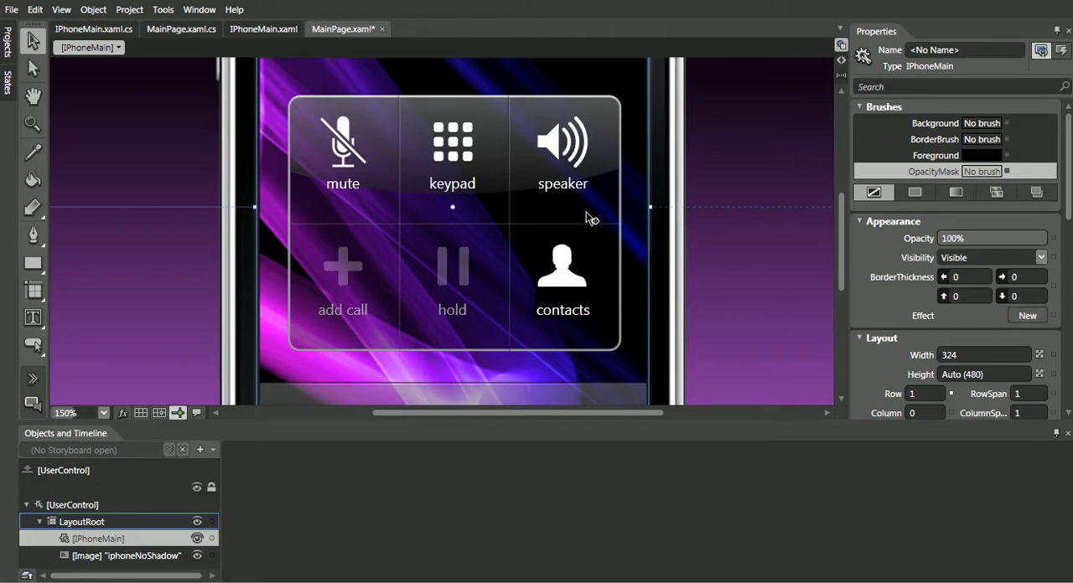
mouse_move(694, 209)
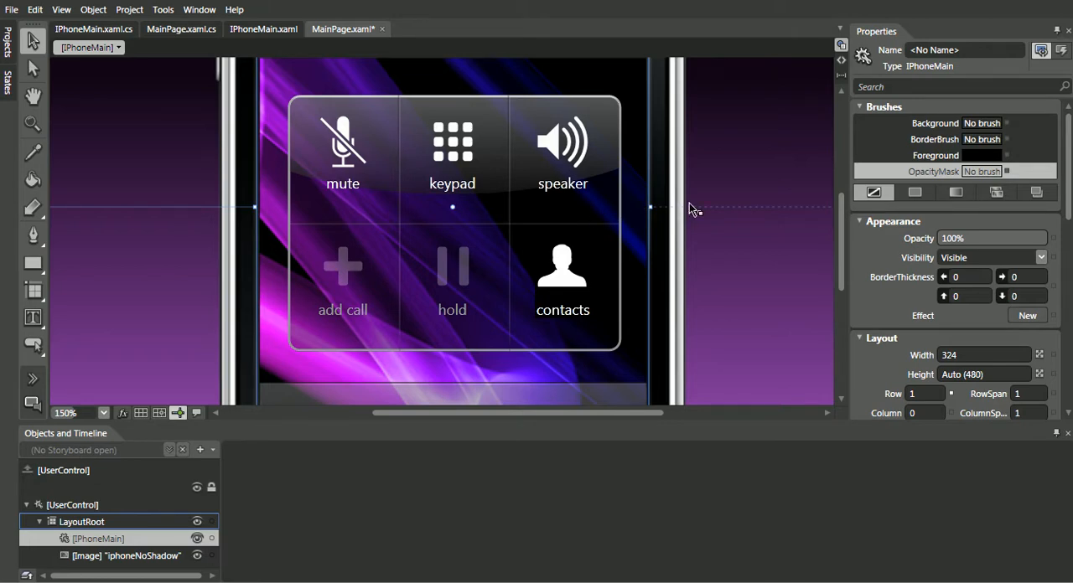
mouse_move(636, 339)
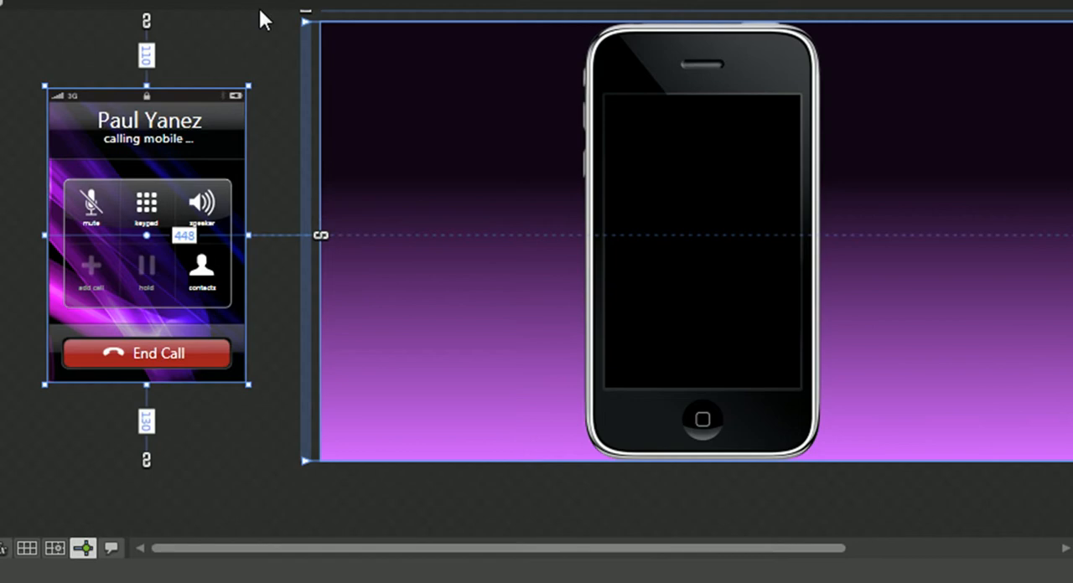
mouse_move(243, 76)
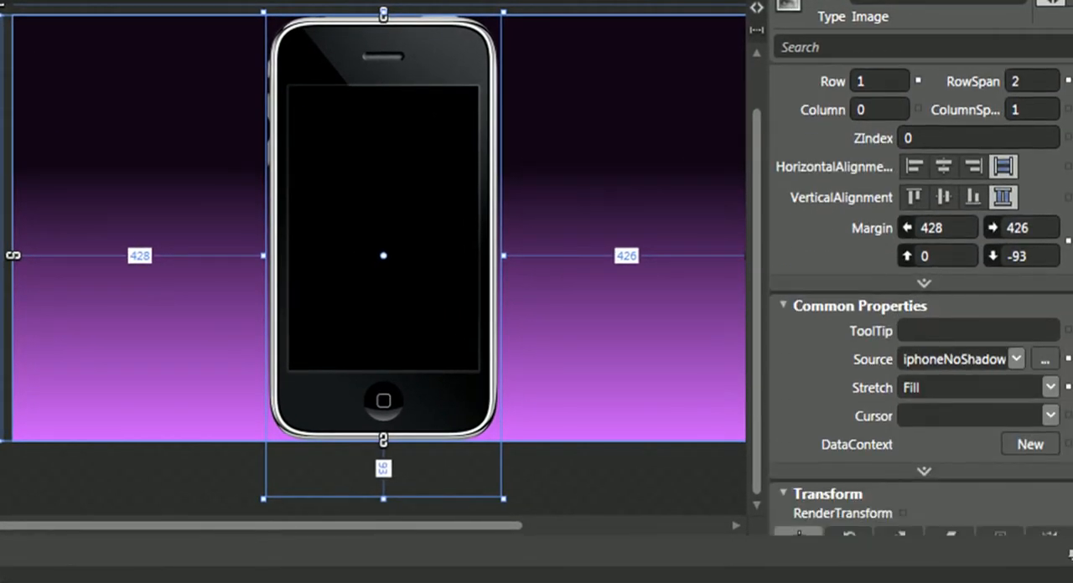
Set the iPhone image's RenderTransform rotation angle to 90 degrees.
scroll("down", 3)
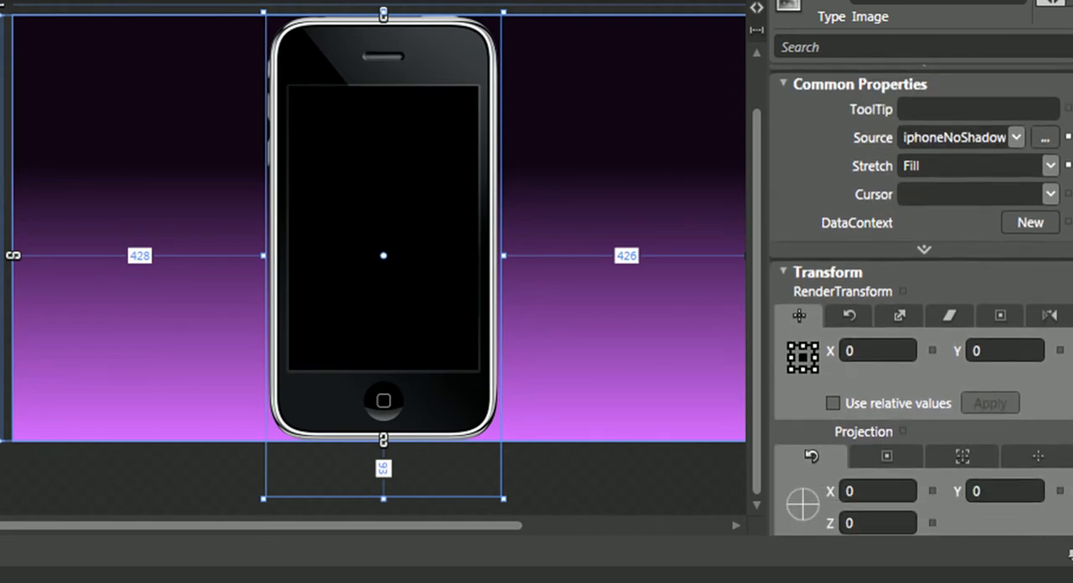
left_click(848, 315)
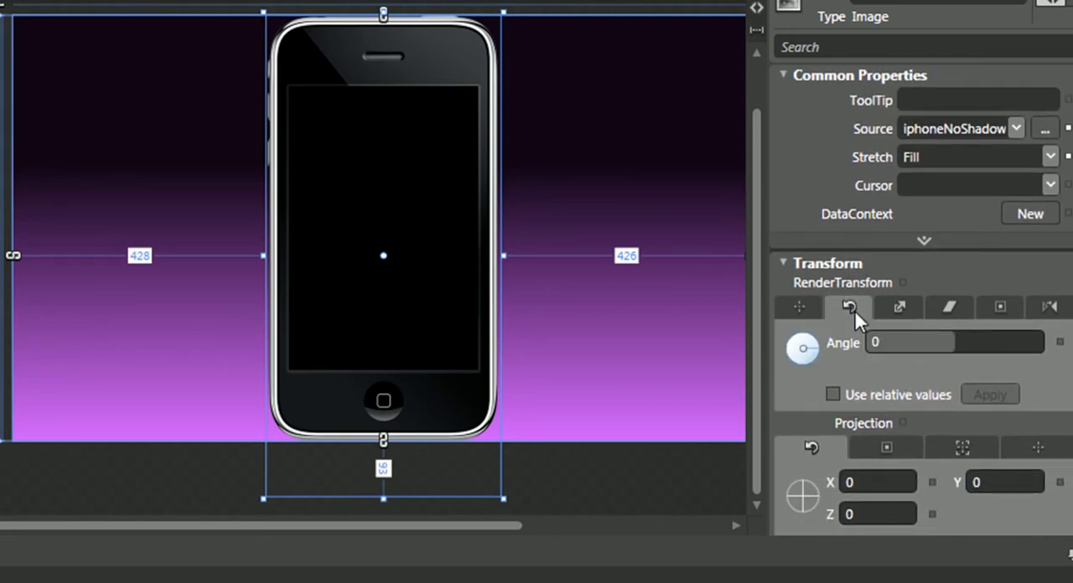
type("5")
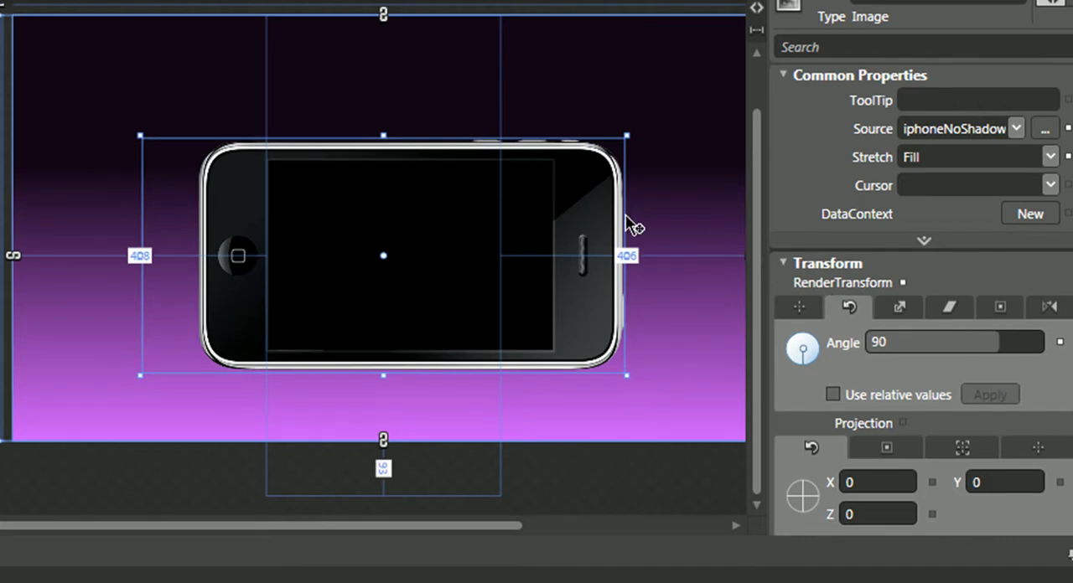
mouse_move(418, 341)
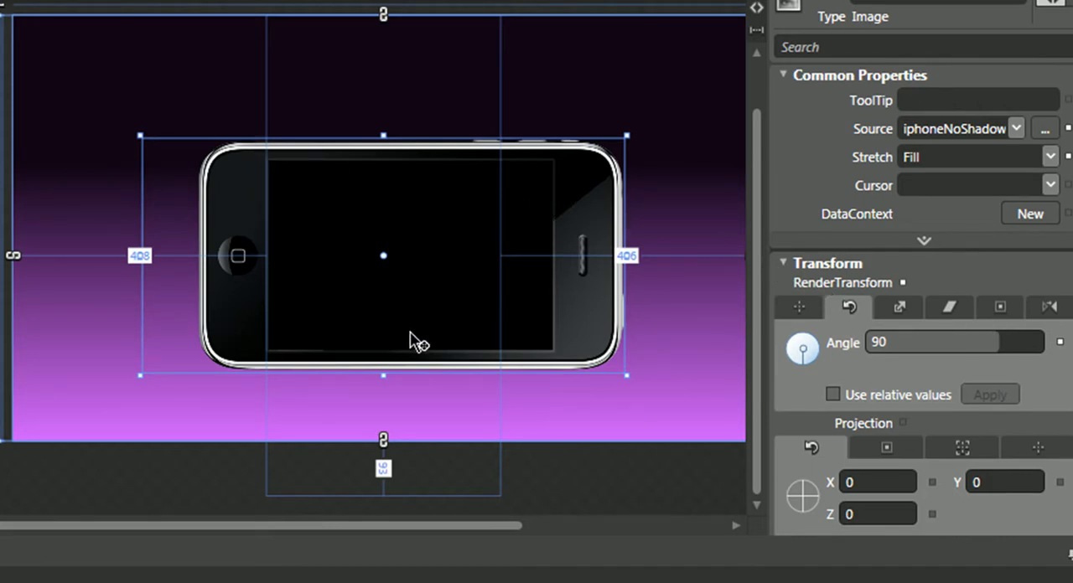
mouse_move(468, 267)
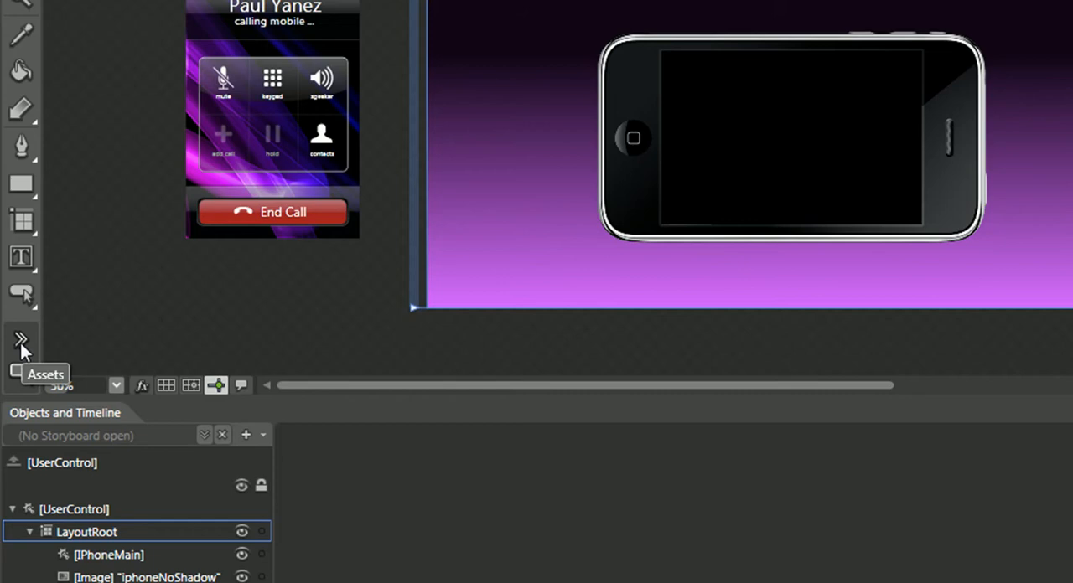
Search the Assets library for 'med' to find the MediaElement control.
left_click(20, 343)
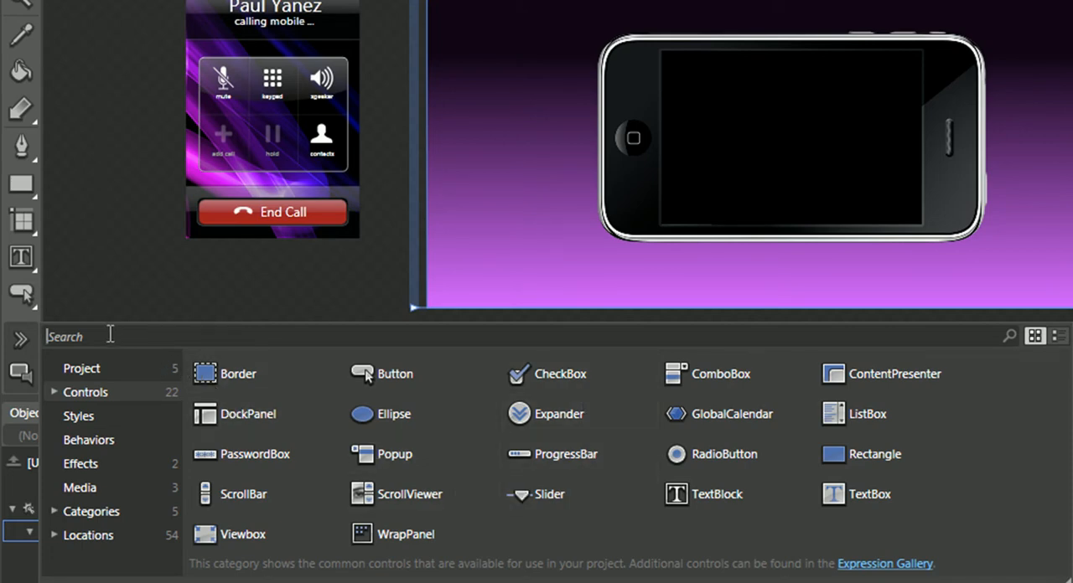
type("med")
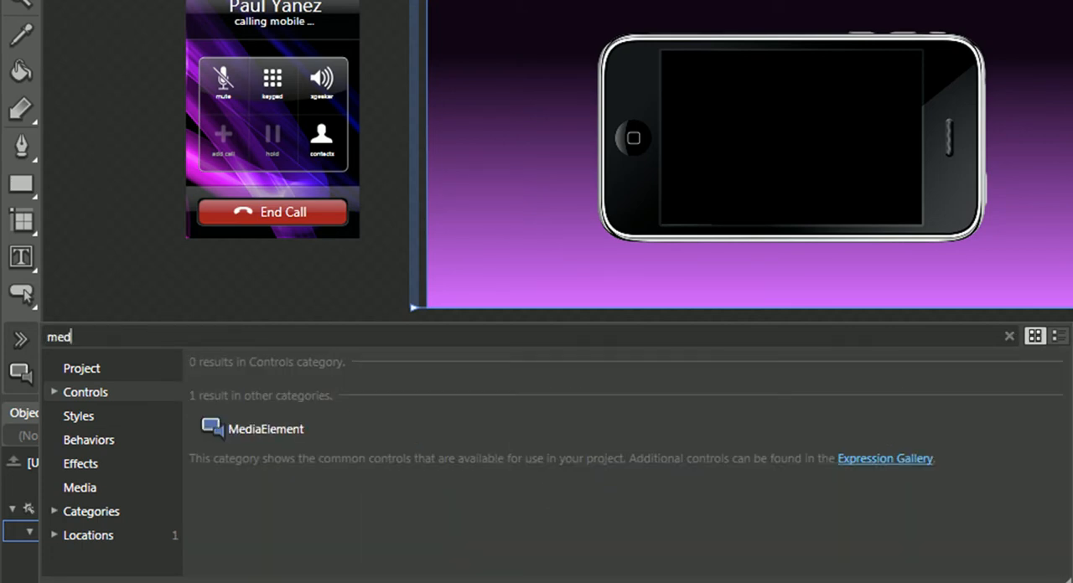
mouse_move(265, 429)
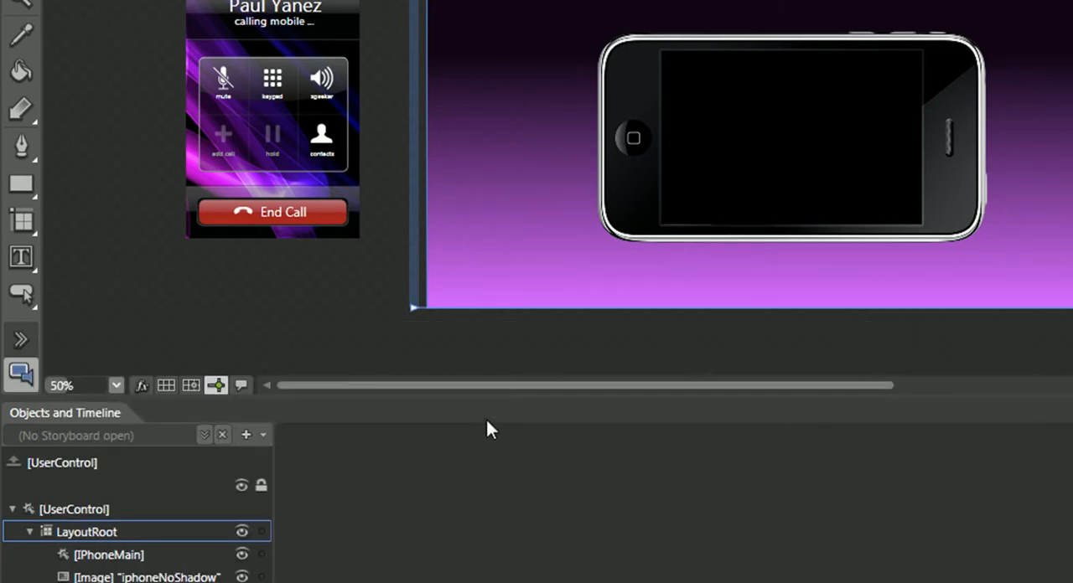
mouse_move(107, 327)
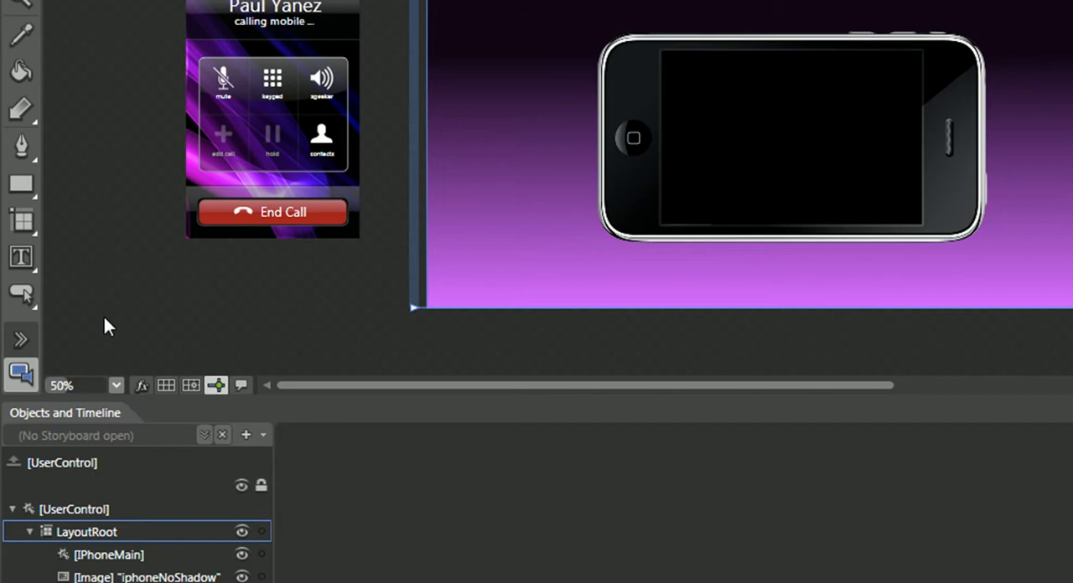
mouse_move(667, 54)
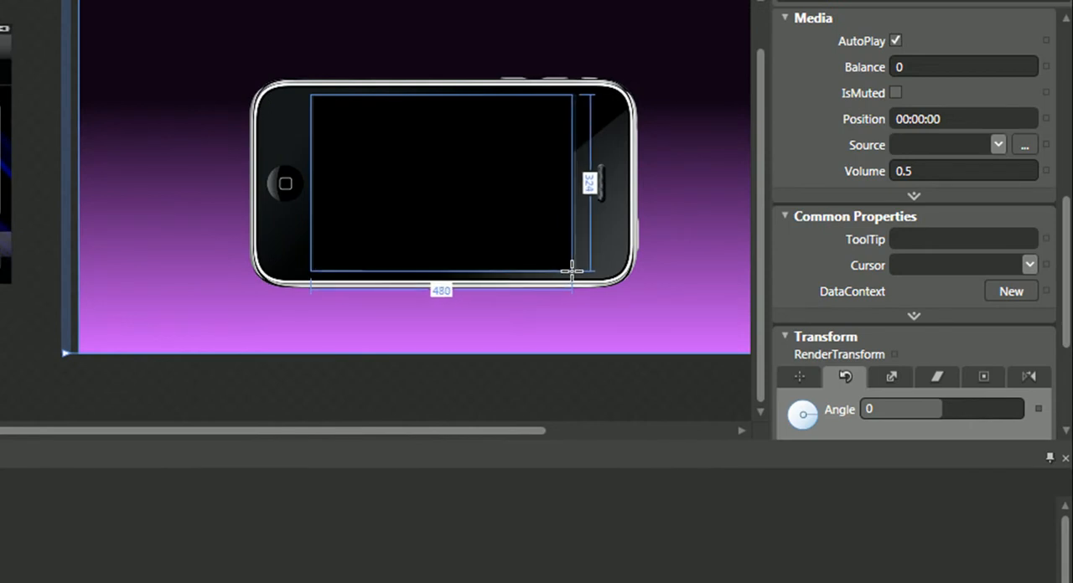
Fit the MediaElement to the phone screen and set its Source to IronMan.wmv.
left_click_drag(568, 272, 587, 265)
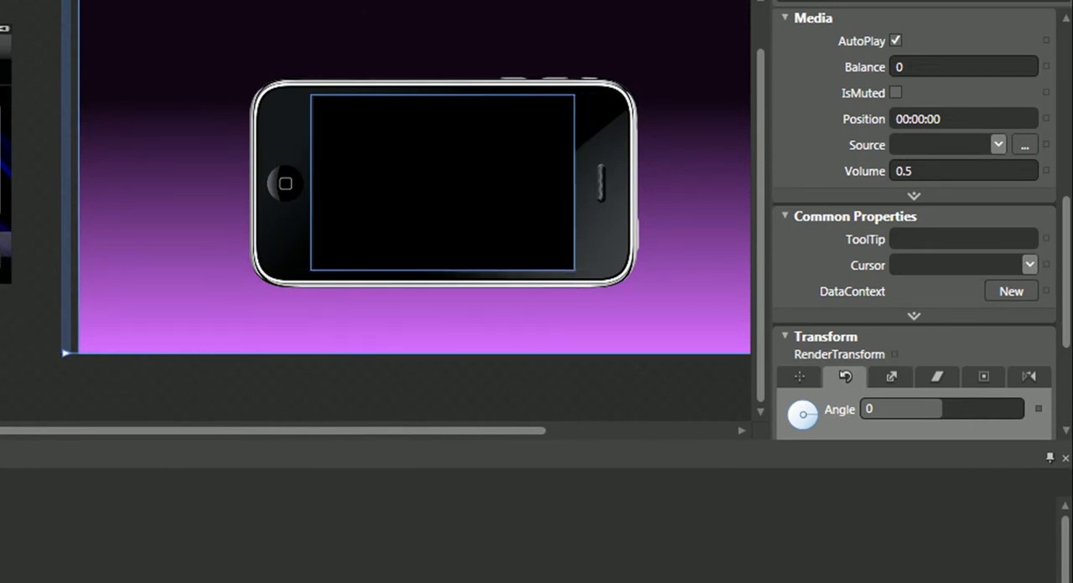
mouse_move(1024, 144)
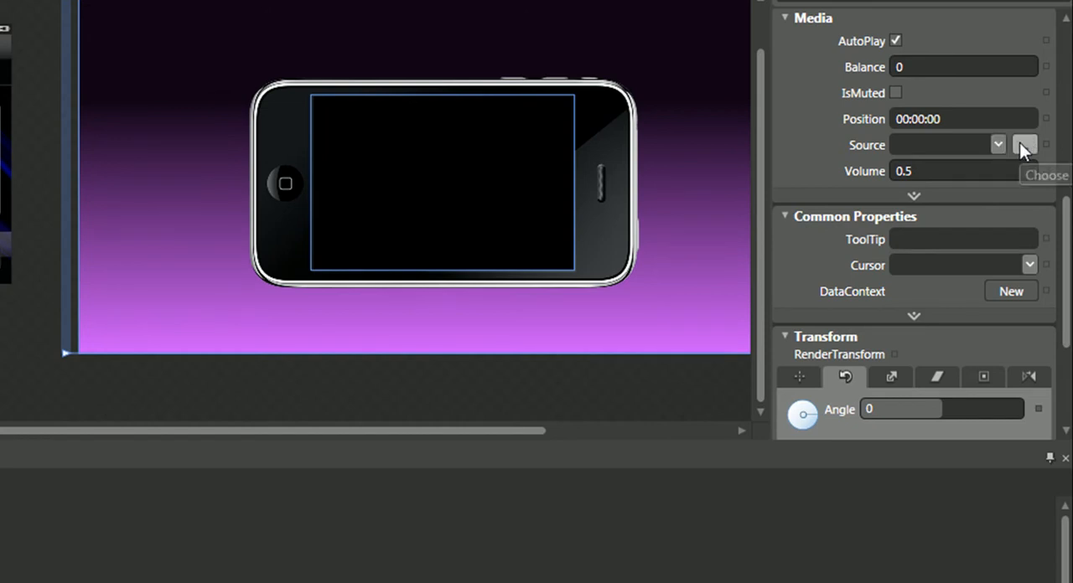
left_click(1024, 144)
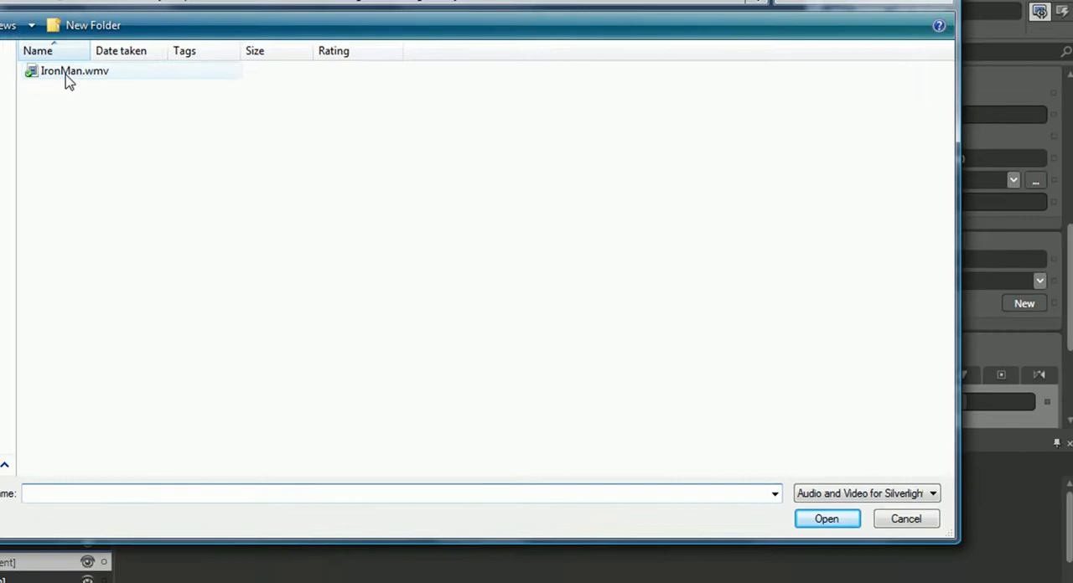
left_click(824, 520)
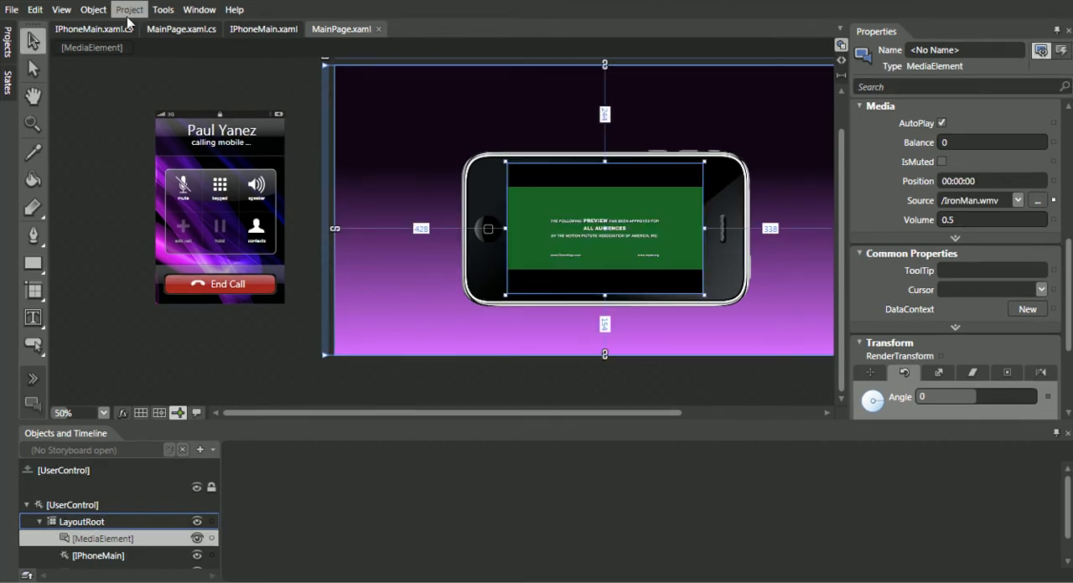
Run the project from the Project menu (F5).
left_click(129, 10)
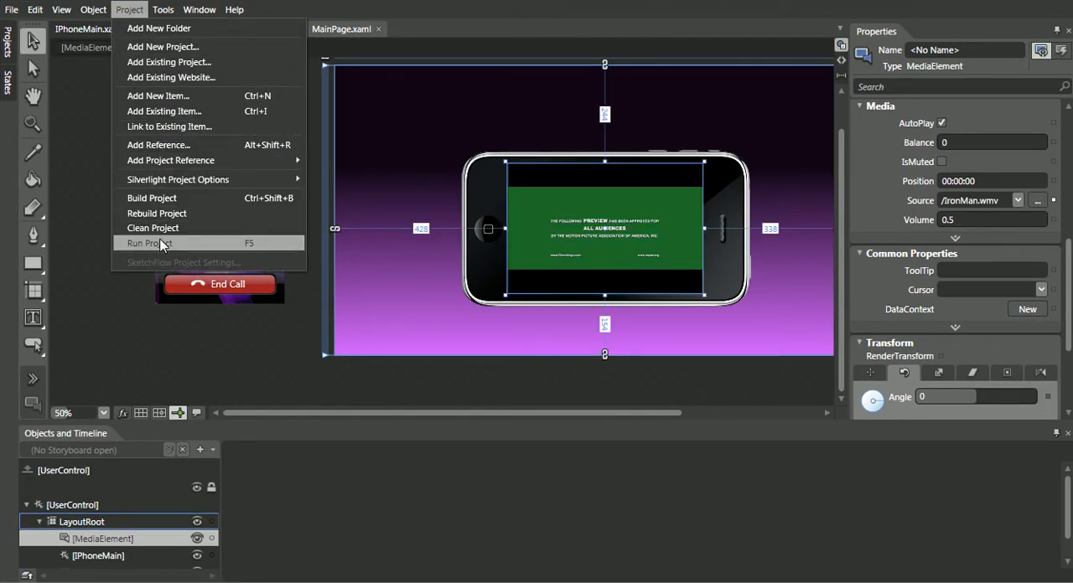
left_click(148, 243)
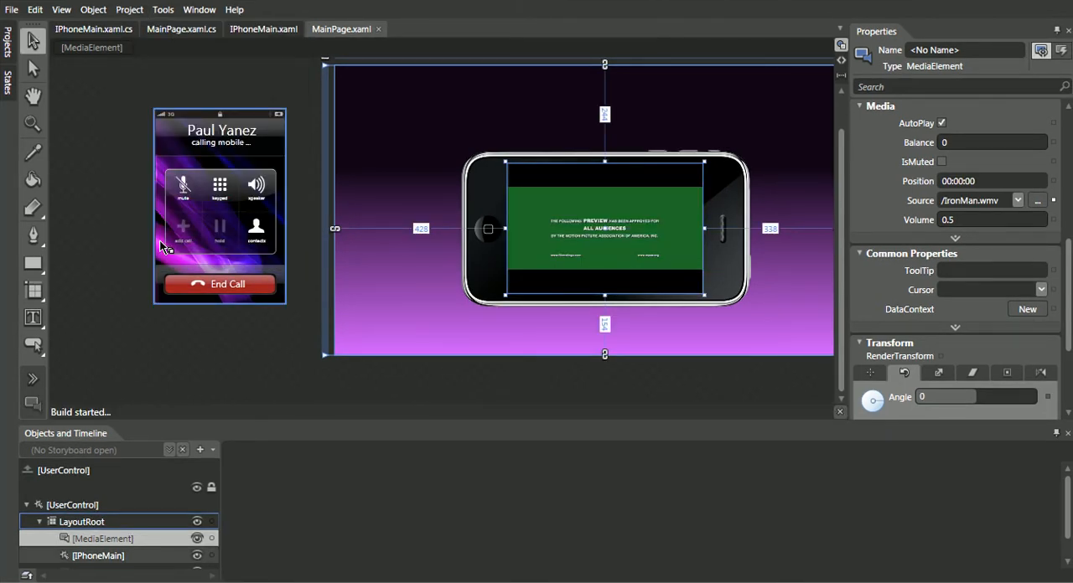